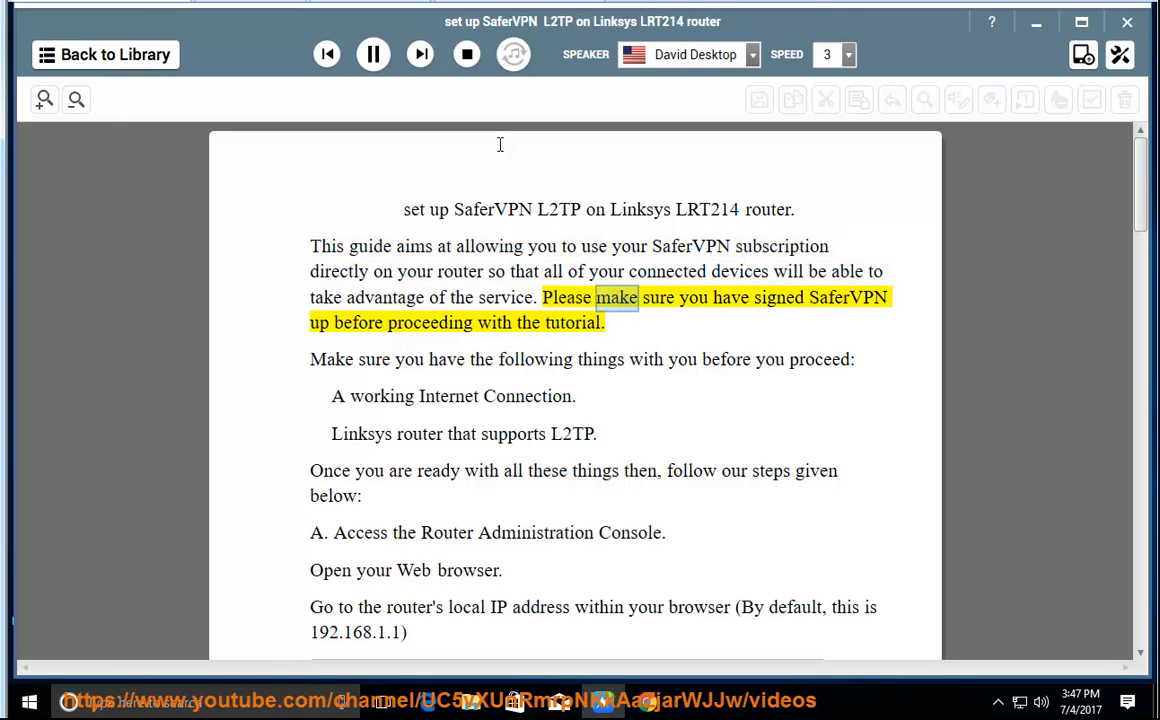
- Start reading the SaferVPN guide aloud through the intro and requirements to the router IP step
double_click(430, 322)
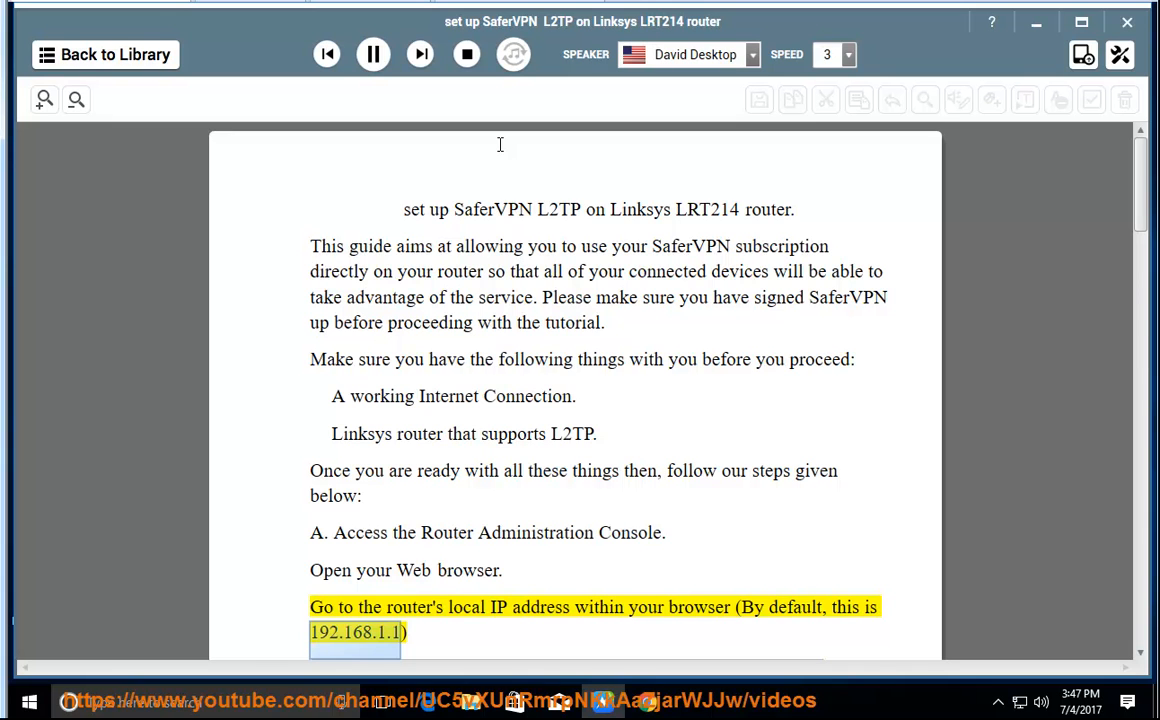
- Follow narration of section B's Setup and Basic settings down to DHCP Server 'Enabled'
scroll(down, 3)
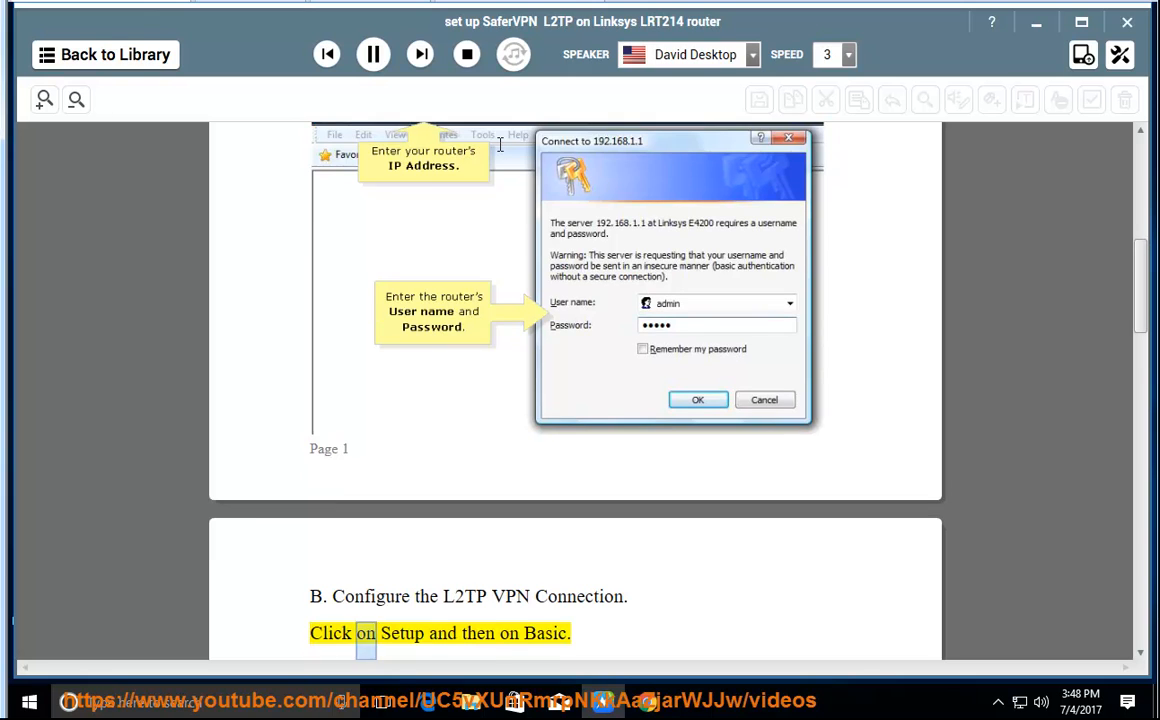
scroll(down, 3)
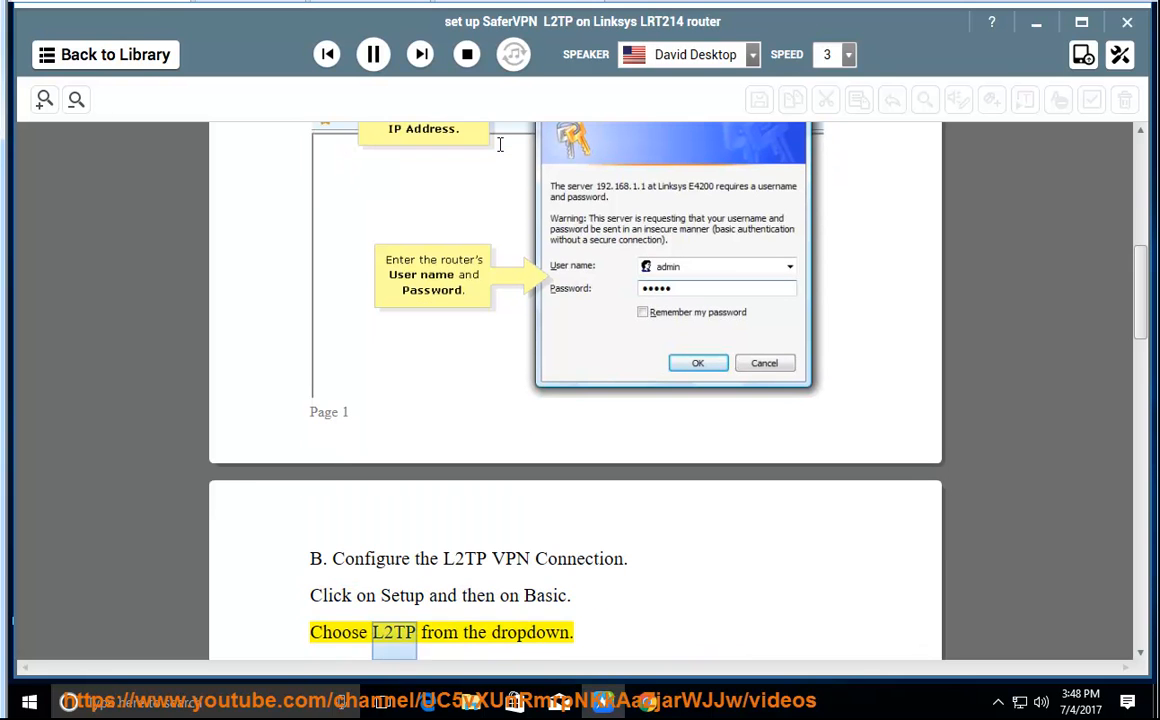
scroll(down, 3)
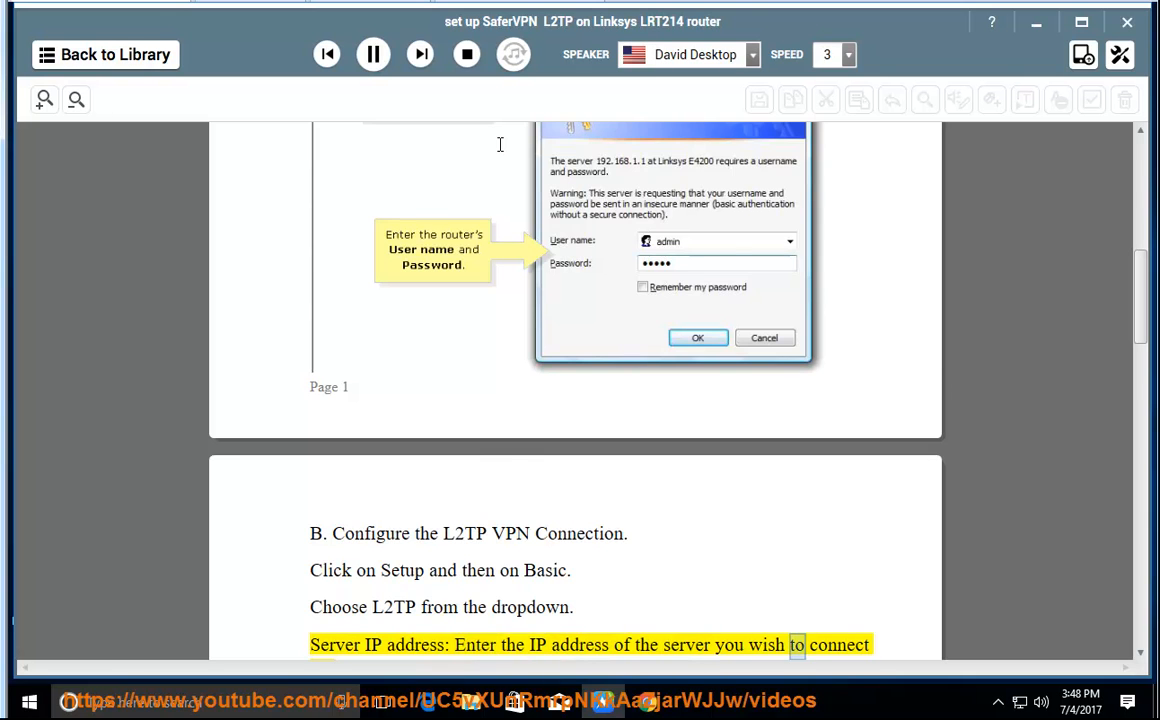
scroll(down, 3)
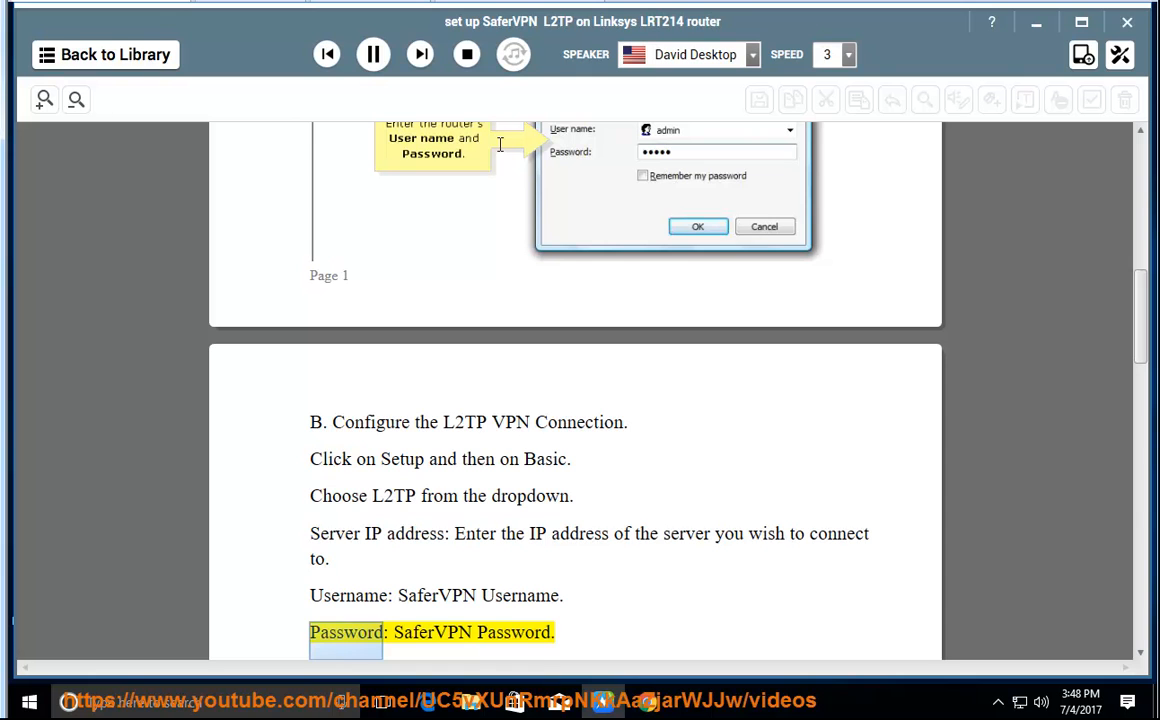
scroll(down, 3)
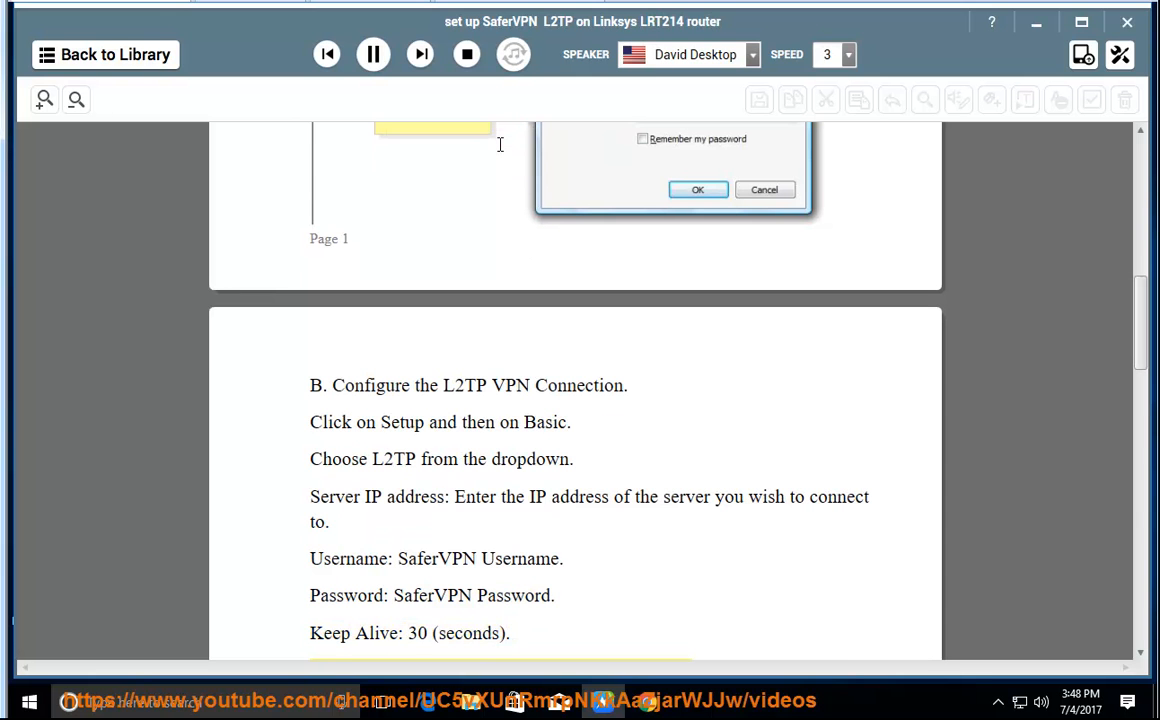
scroll(down, 3)
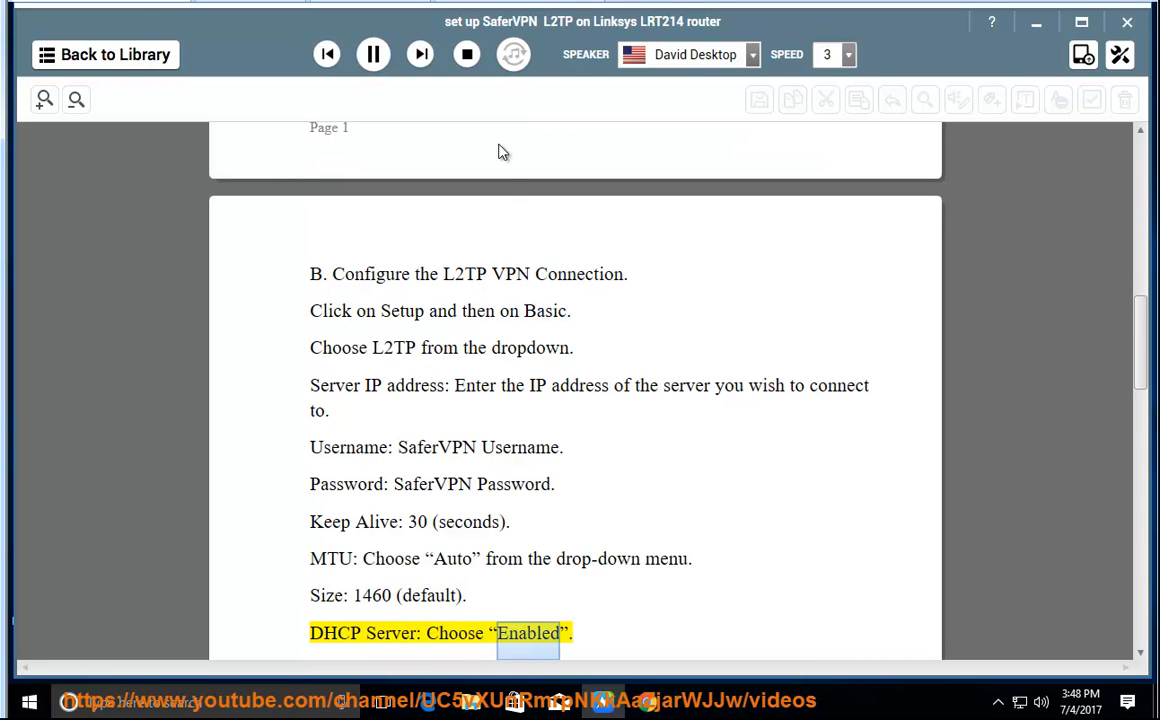
- Follow narration through Static DNS entries, Save Settings and the Linksys screenshot to 'Verify your VPN'
scroll(down, 3)
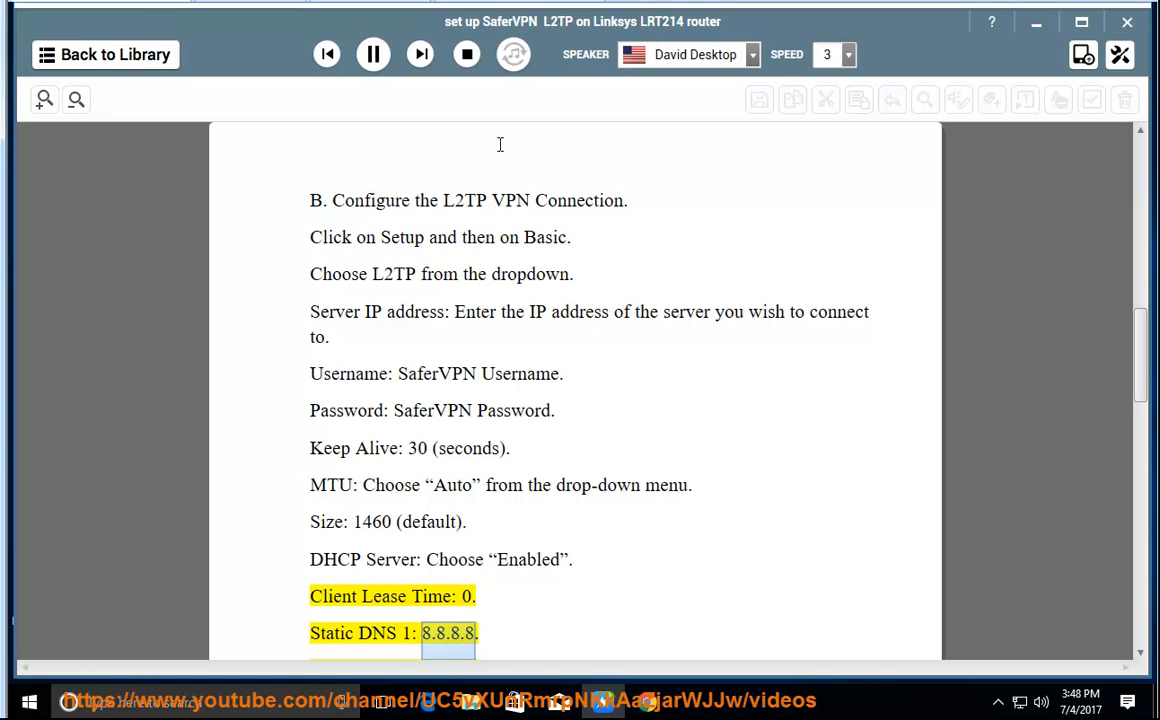
scroll(down, 3)
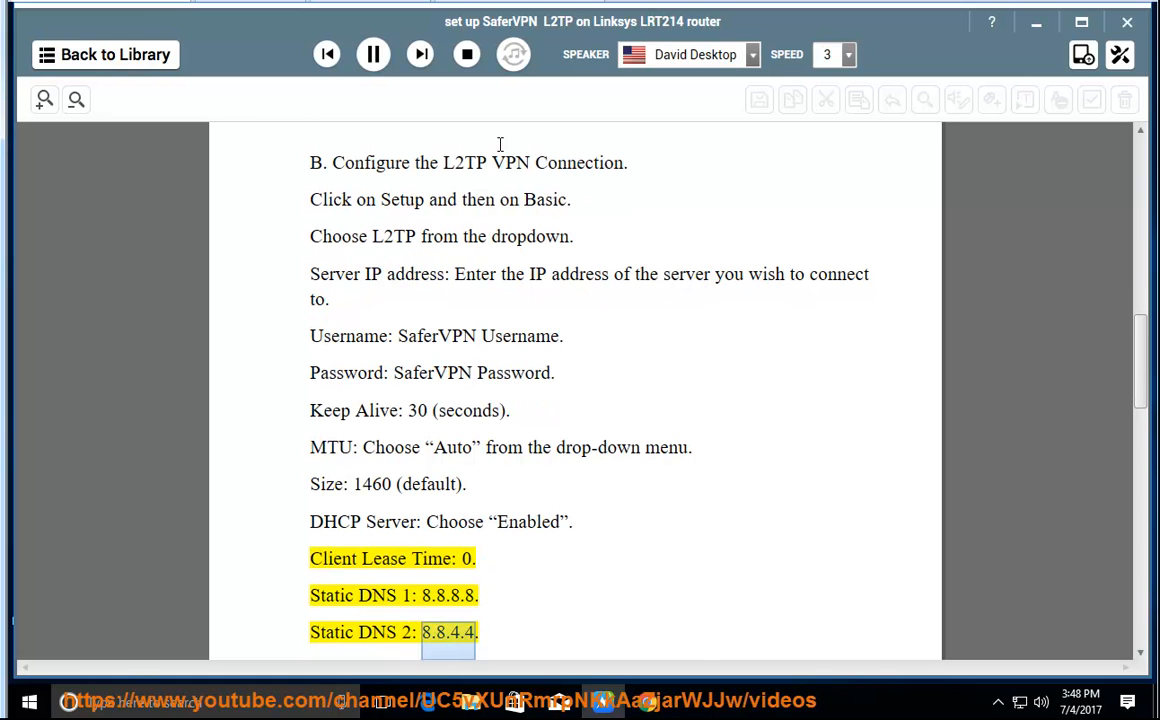
scroll(down, 3)
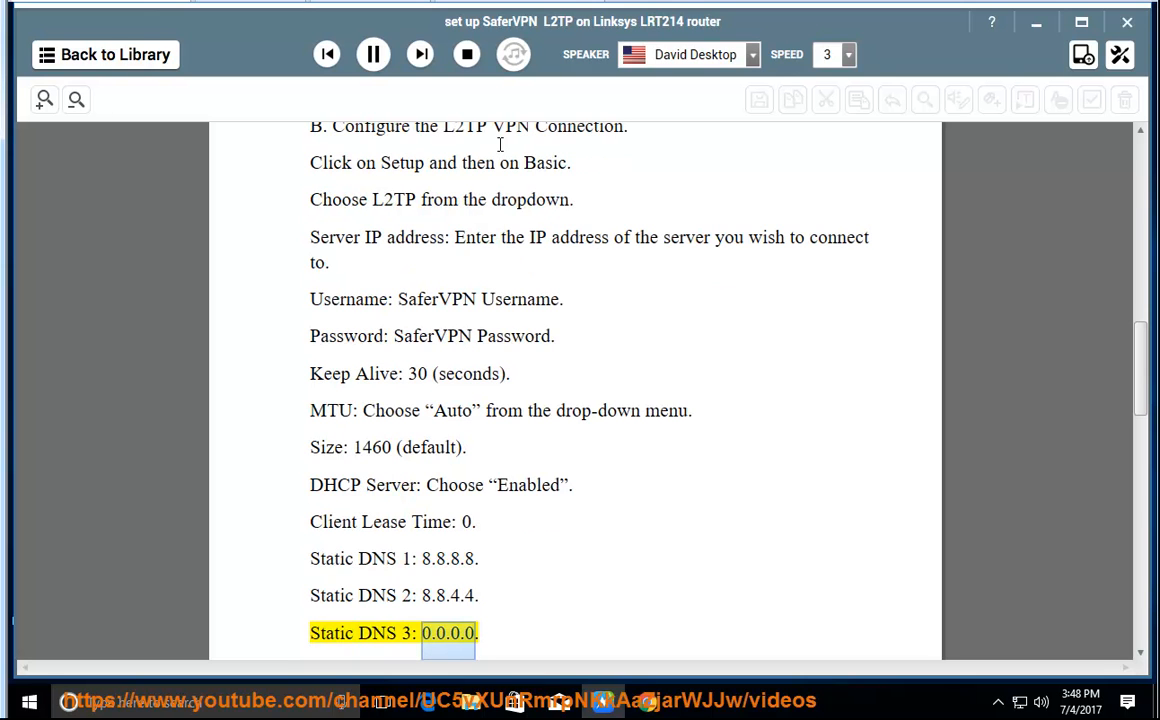
scroll(down, 3)
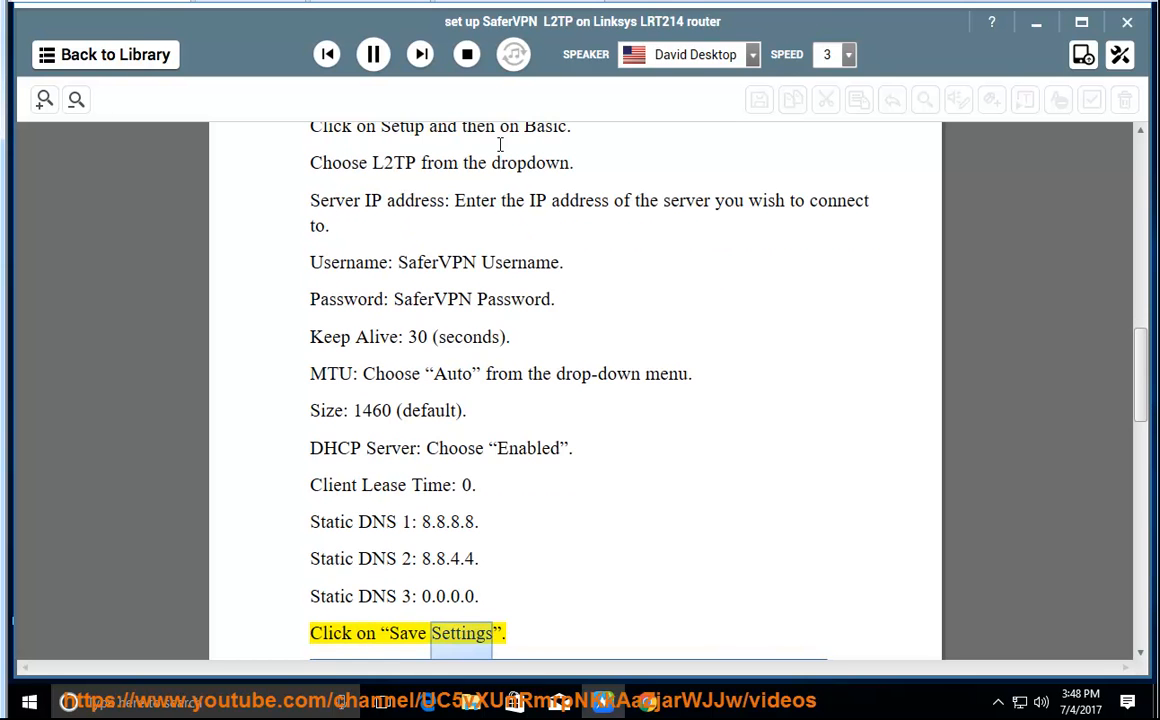
scroll(down, 3)
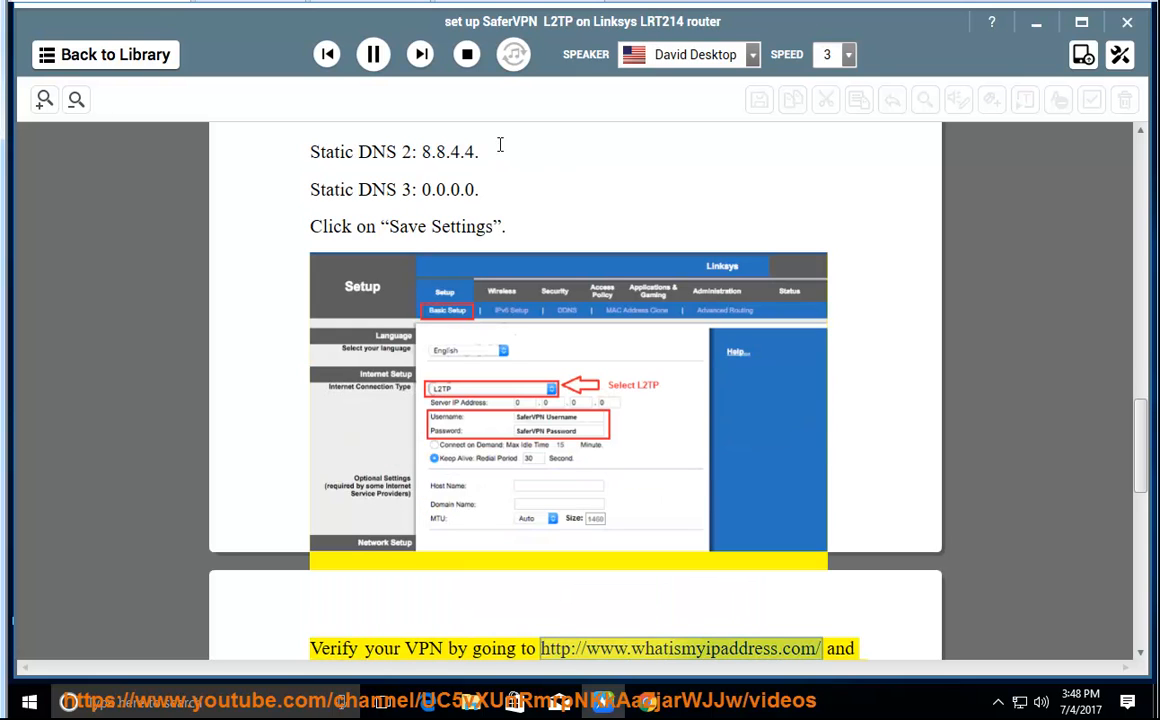